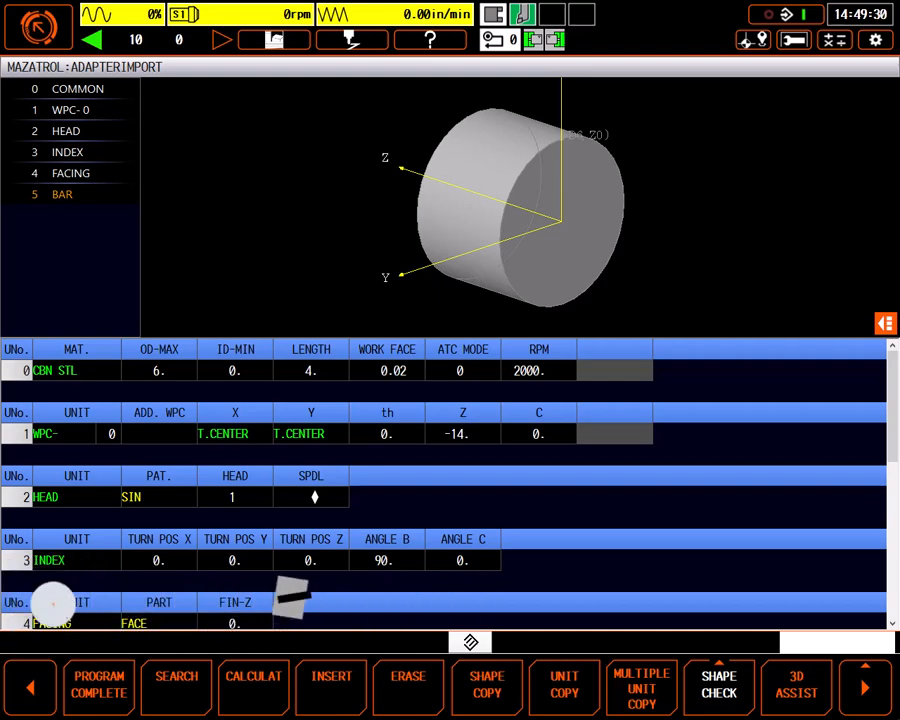
Export the junction gate part from SolidWorks as STEP AP214 into the Desktop Exports folder.
left_click(796, 684)
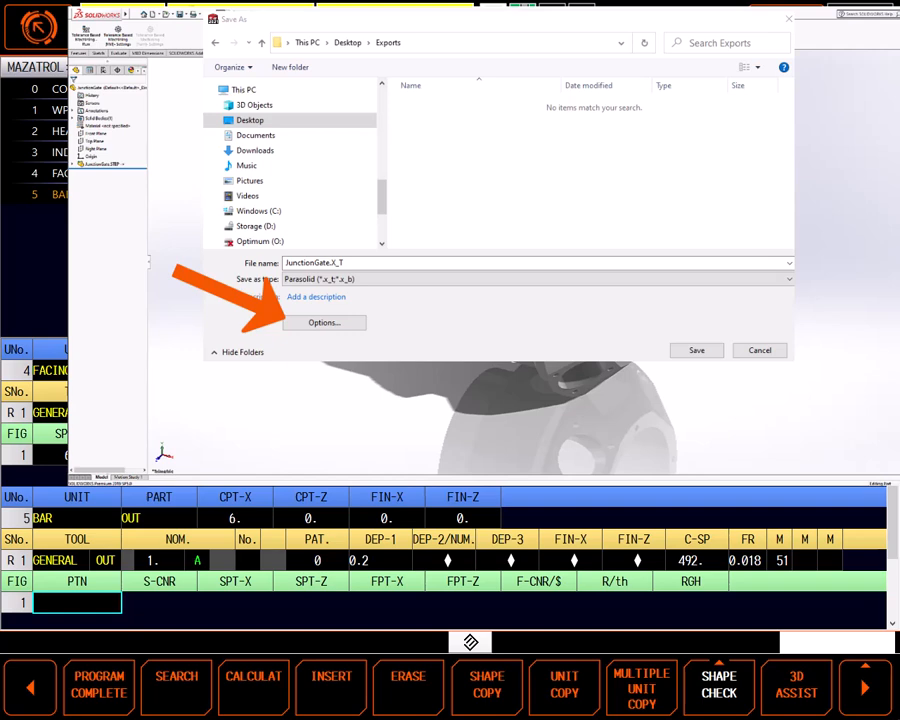
left_click(324, 322)
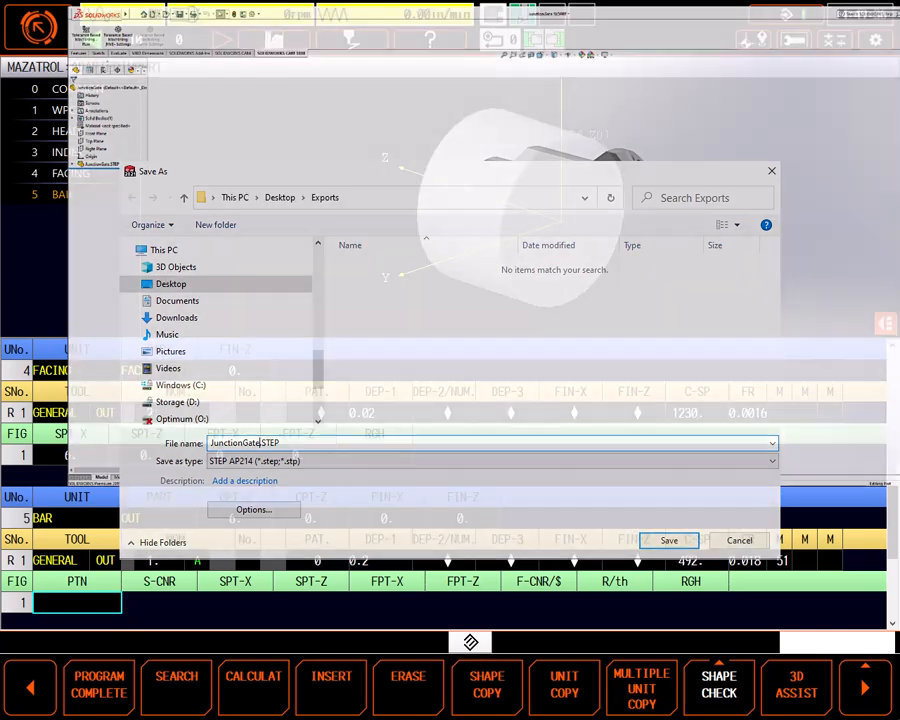
left_click(668, 540)
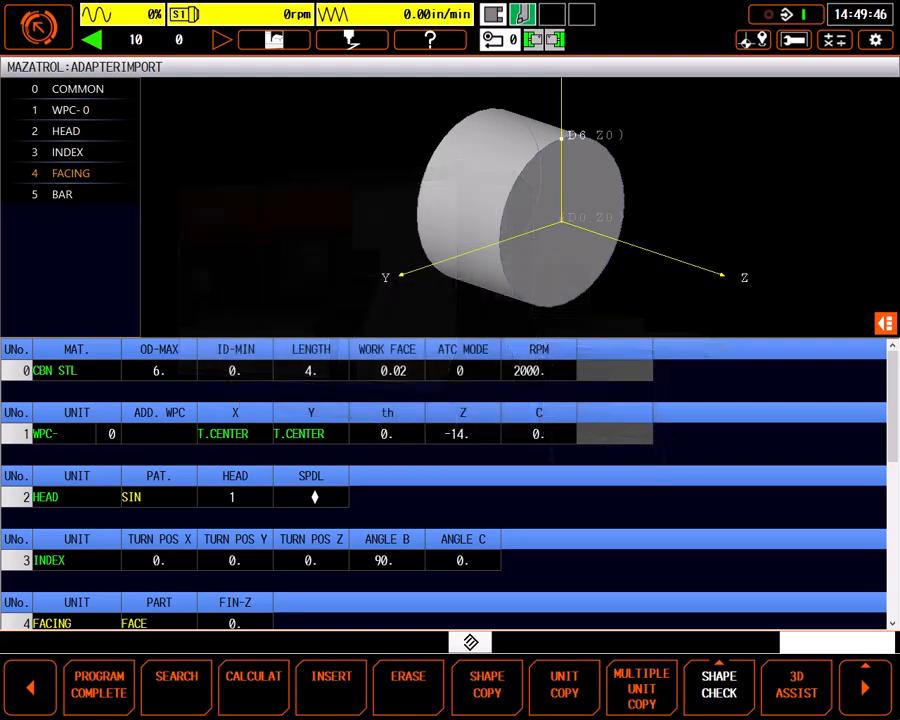
Scroll down to the BAR unit's FIG PTN field to reach its shape entry.
scroll("down", 3)
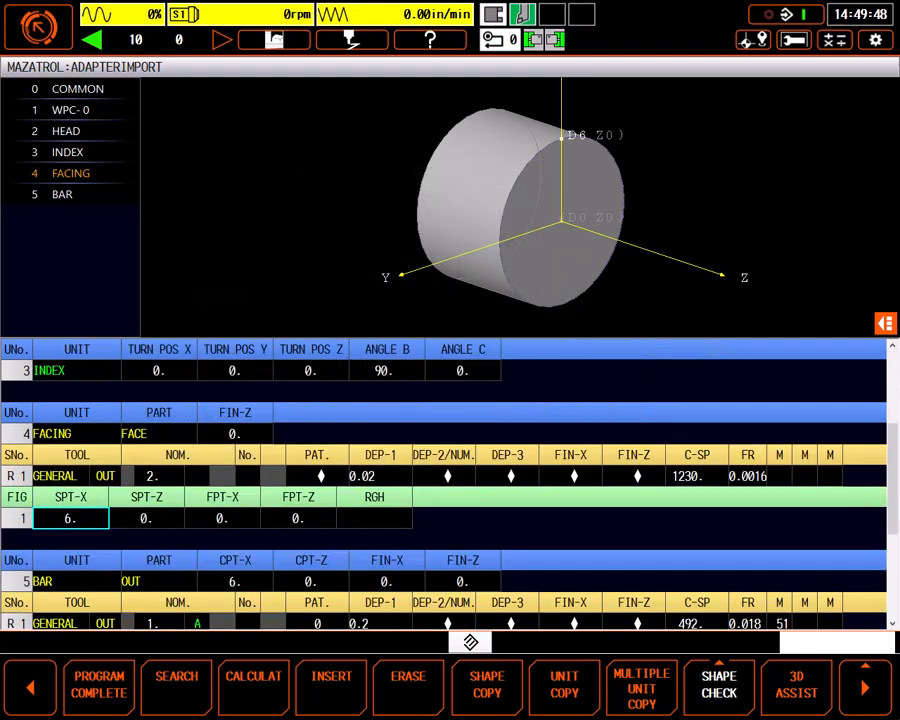
scroll("down", 3)
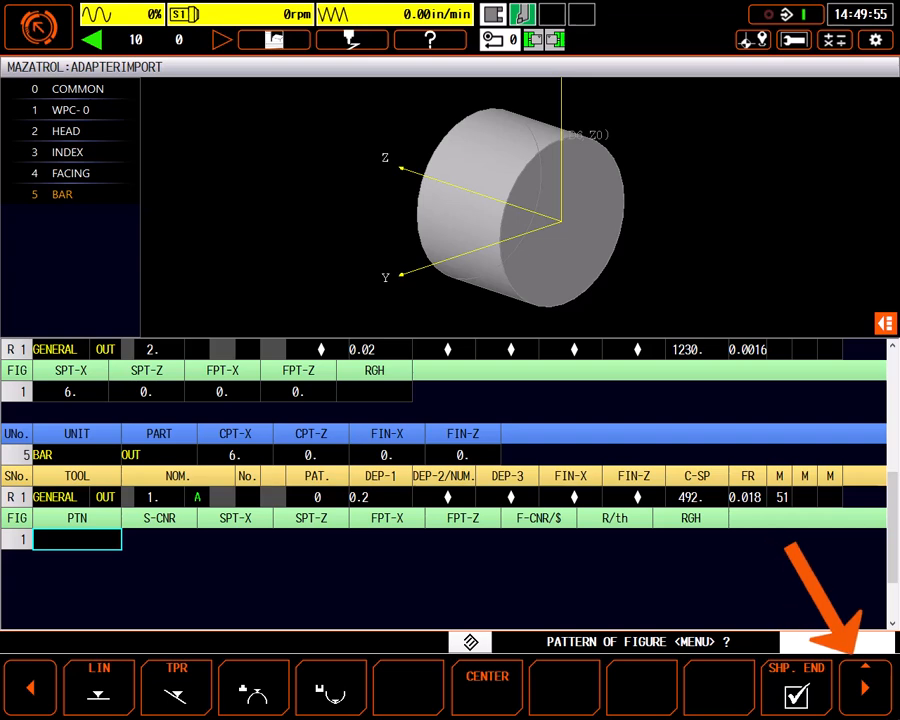
Launch 3D Assist, switch the CAD source to the Models folder and pick the part file to import.
left_click(864, 686)
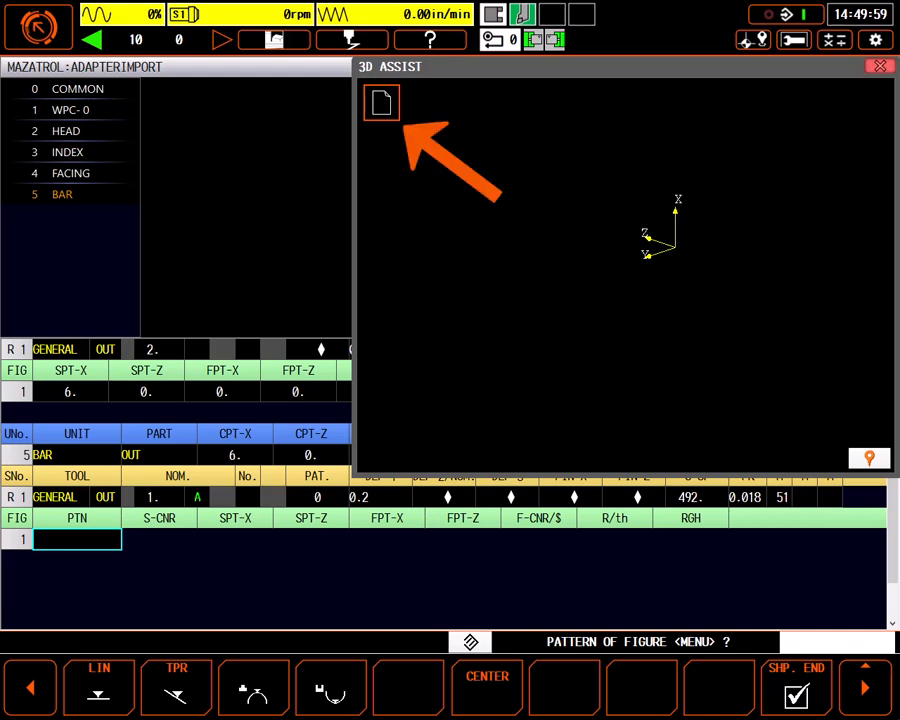
left_click(380, 102)
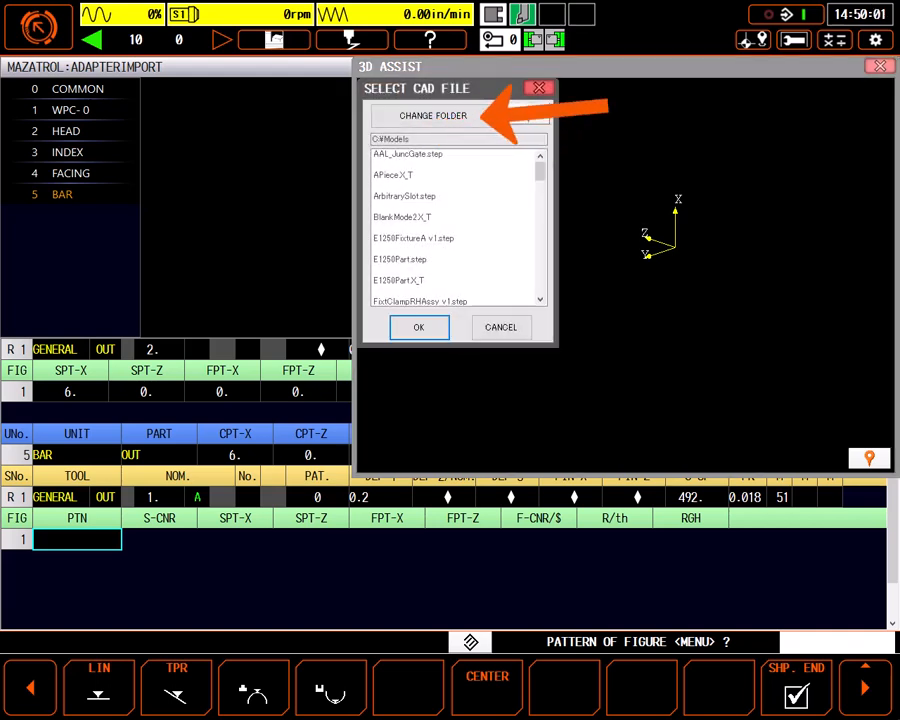
left_click(432, 114)
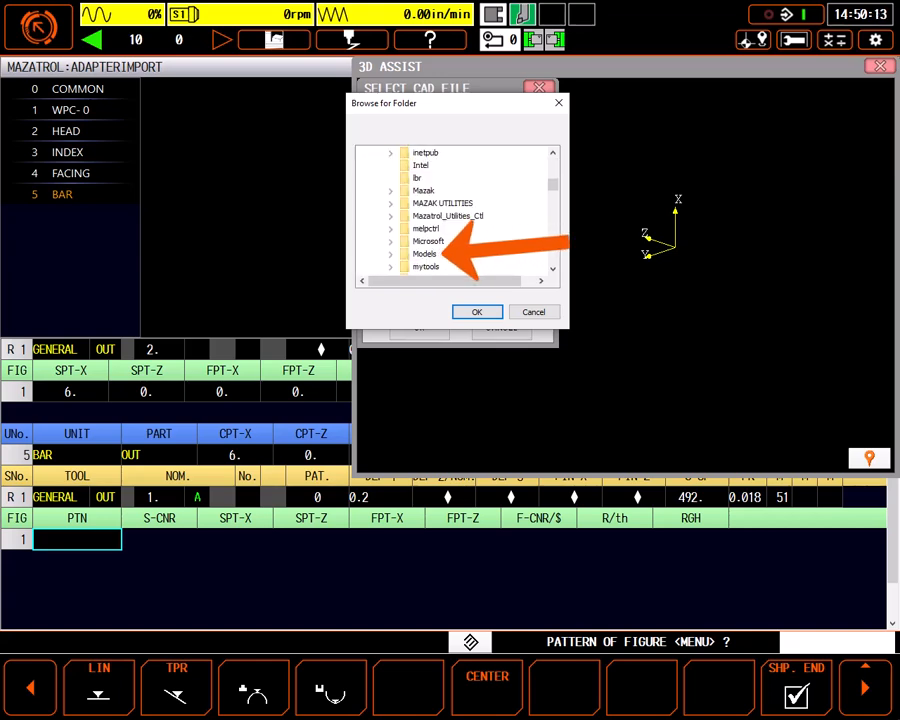
left_click(424, 252)
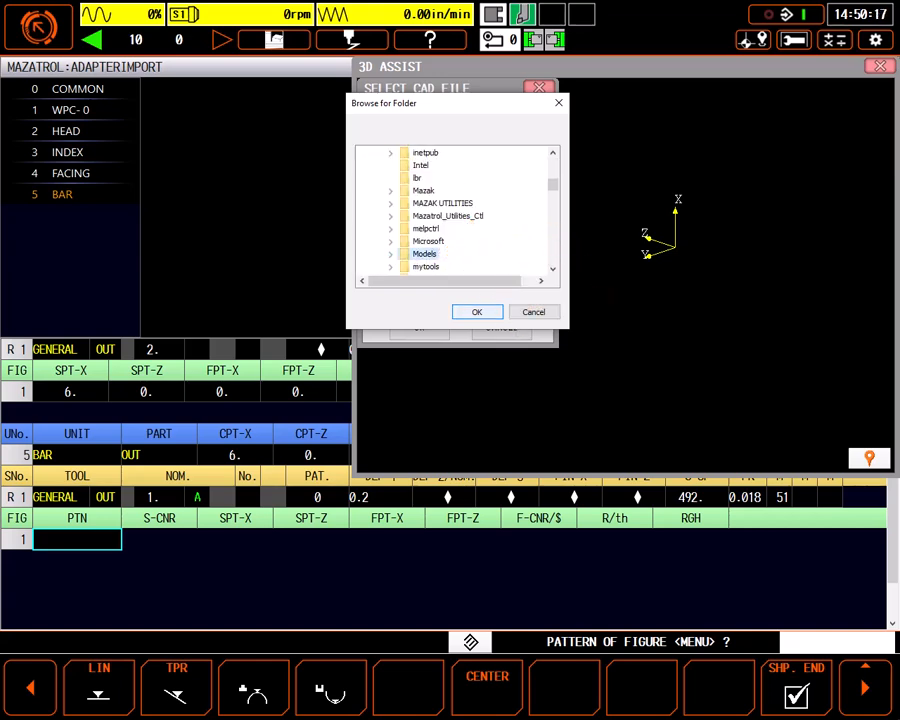
left_click(476, 312)
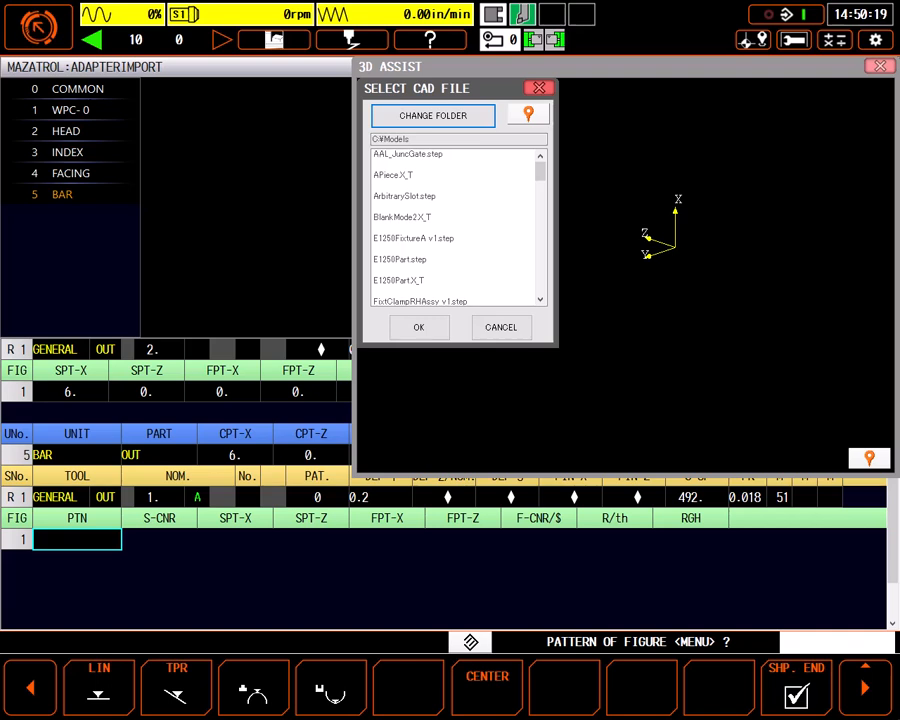
left_click(430, 154)
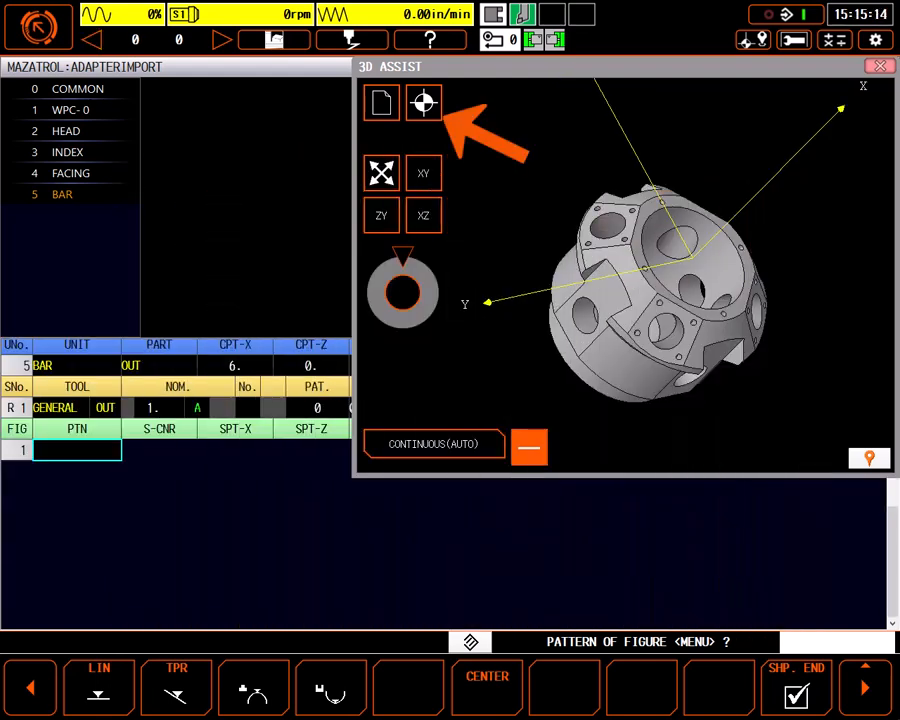
Begin program origin setup from a side view and rotate the part 90 degrees about the Y axis.
left_click(422, 104)
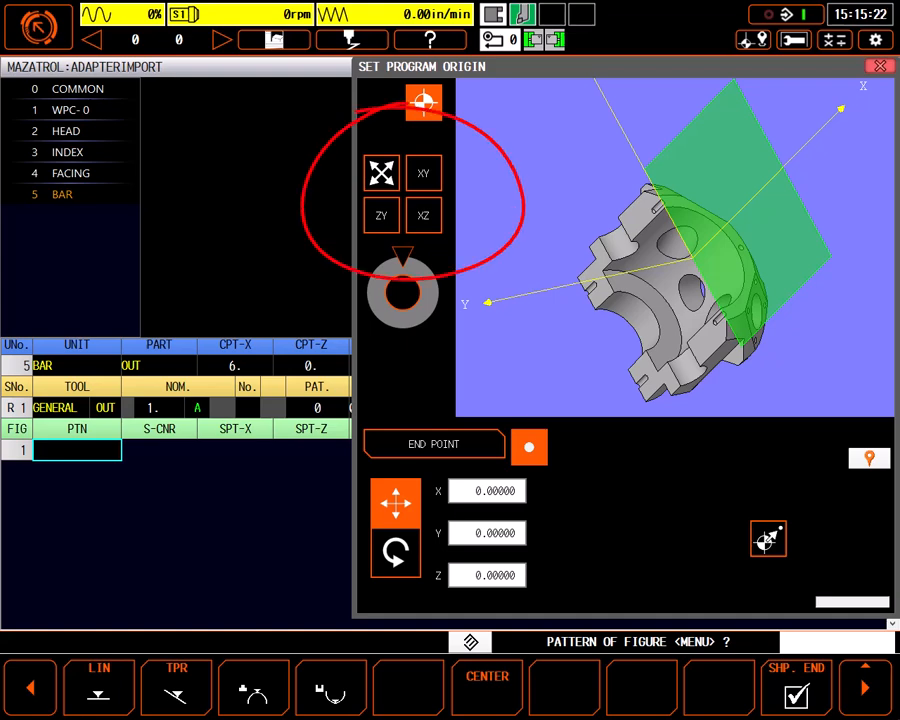
left_click(422, 214)
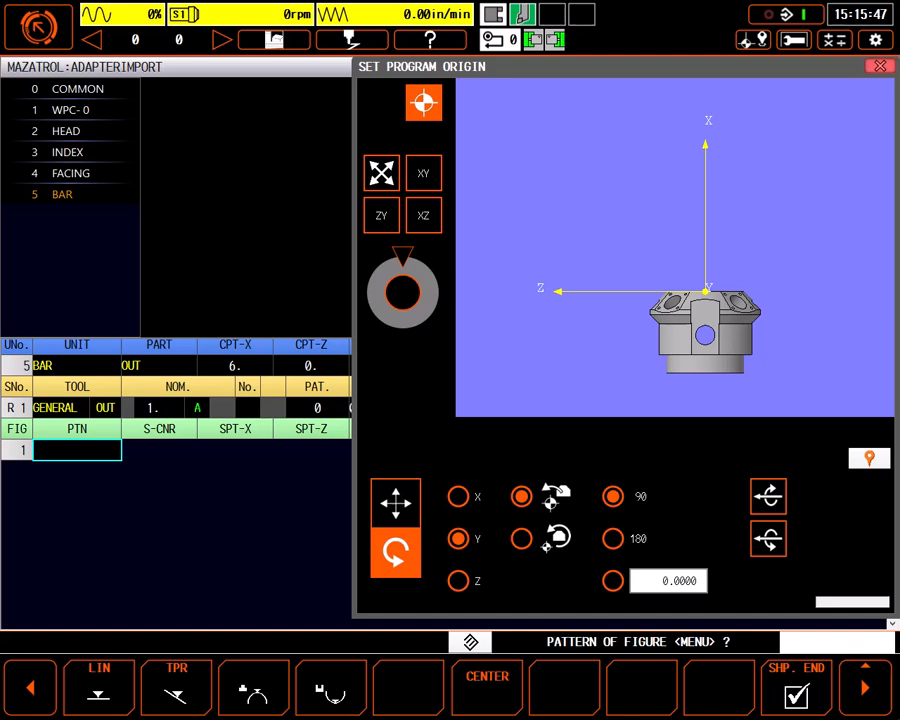
left_click(456, 538)
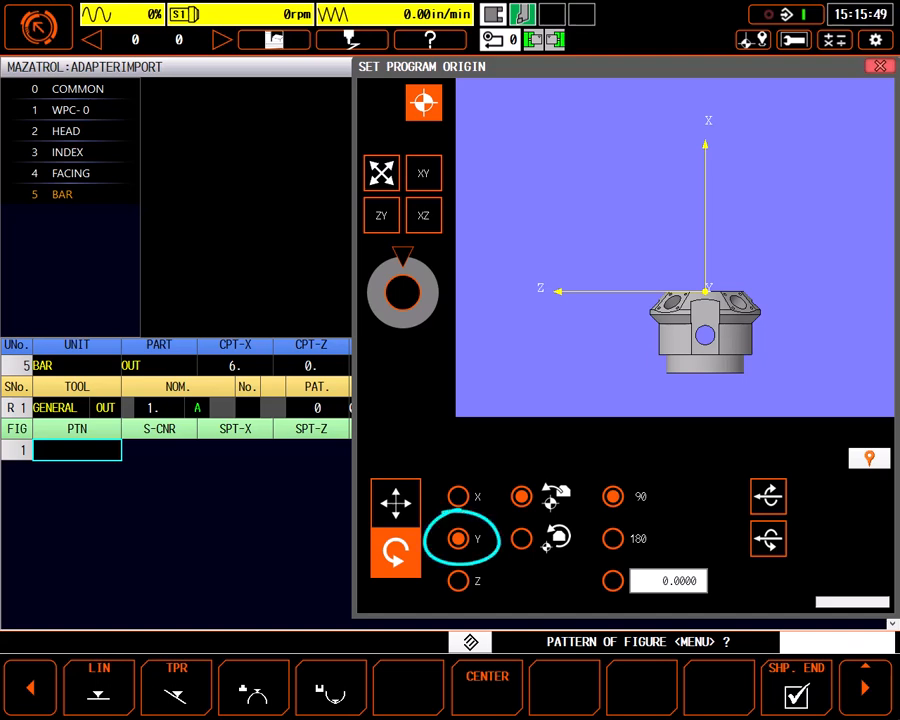
left_click(520, 496)
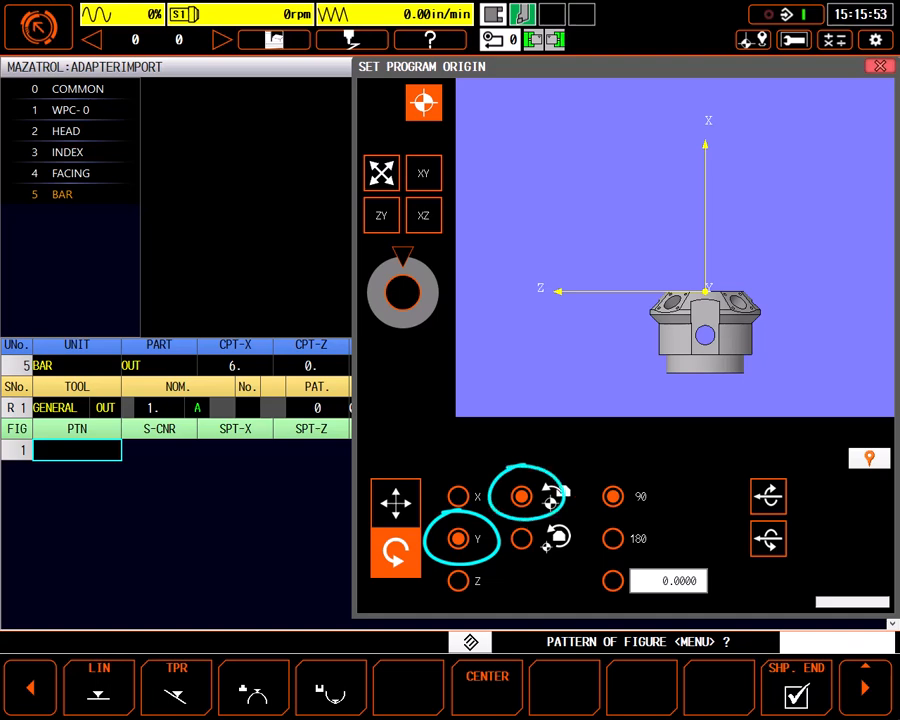
left_click(612, 496)
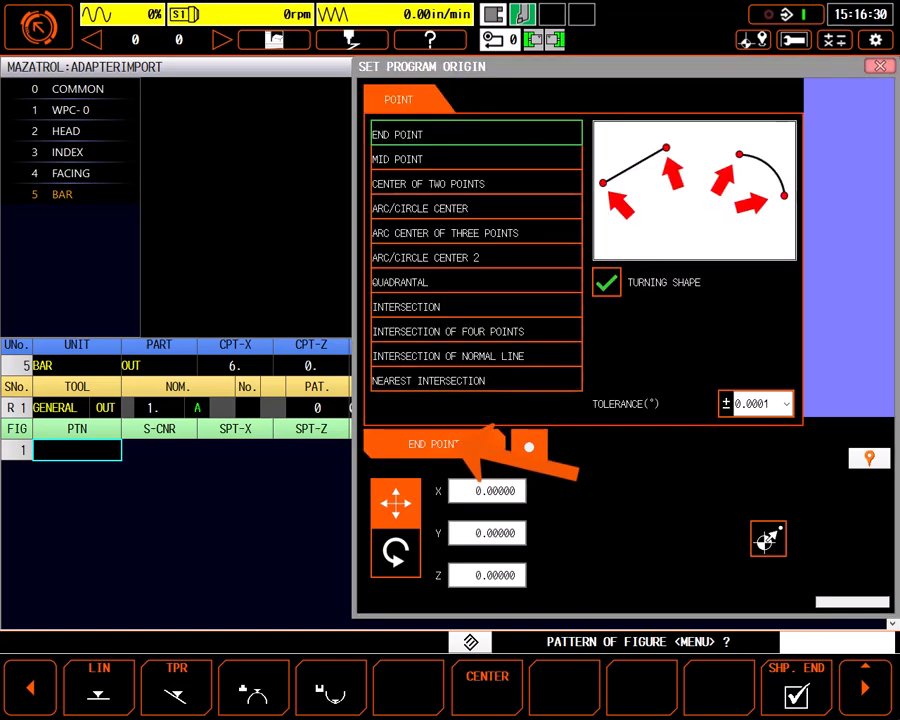
Choose ARC/CIRCLE CENTER as the origin point type for the turning part's centerline.
left_click(420, 208)
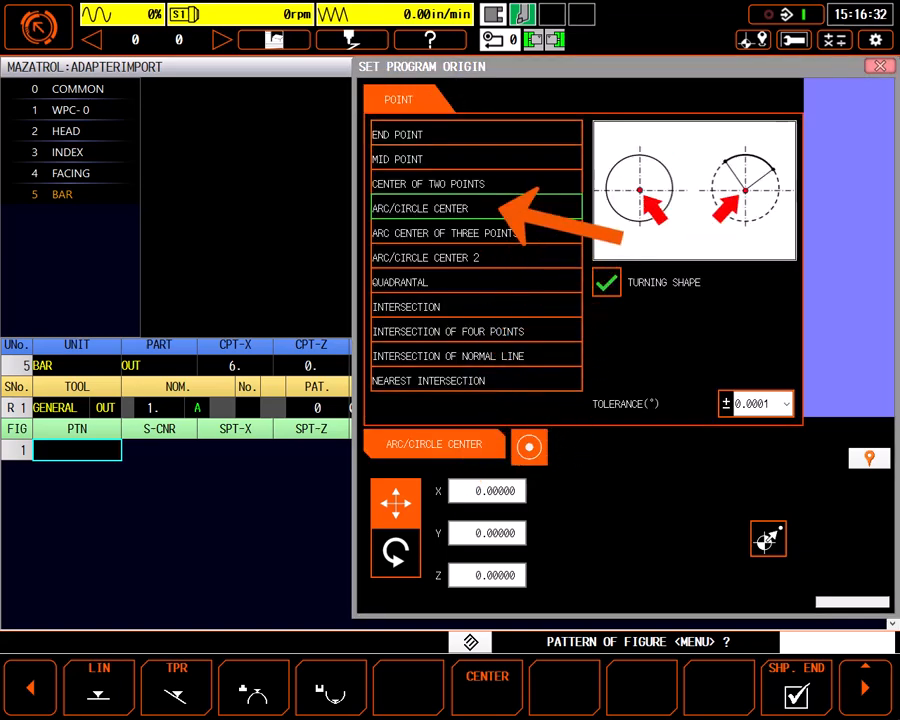
left_click(606, 282)
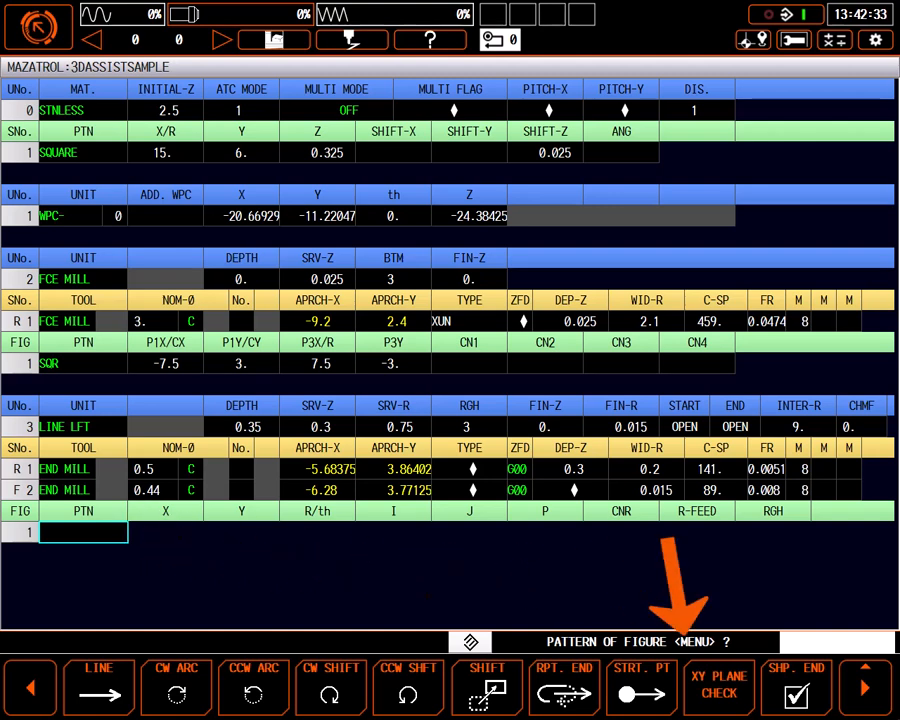
Start 3D Assist from the 3DASSISTSAMPLE milling program's shape menu.
left_click(864, 688)
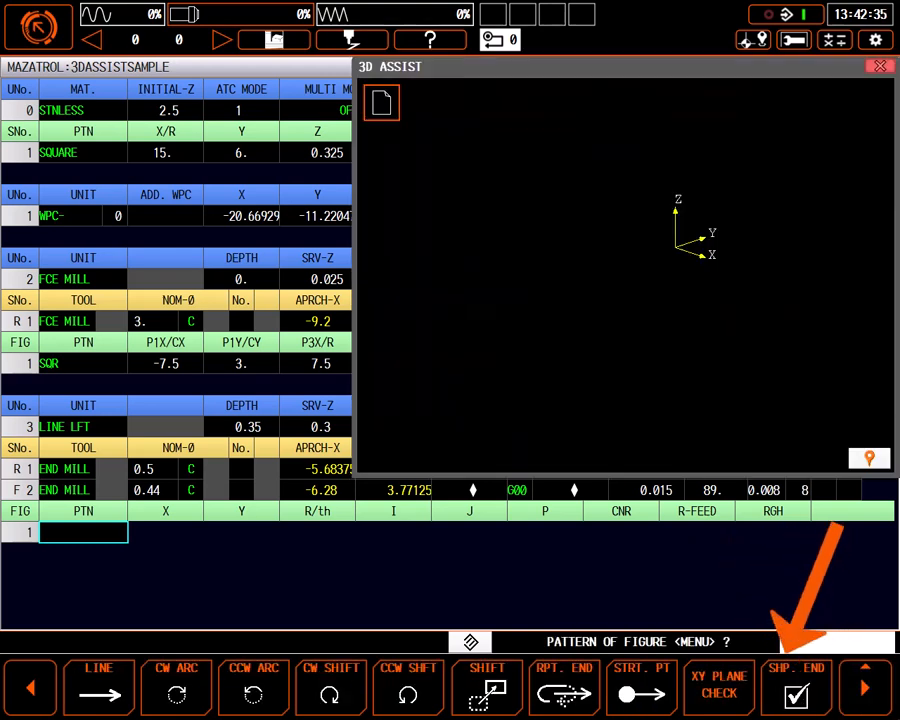
Load the FlatPlate model from the Exports folder into 3D Assist.
left_click(380, 104)
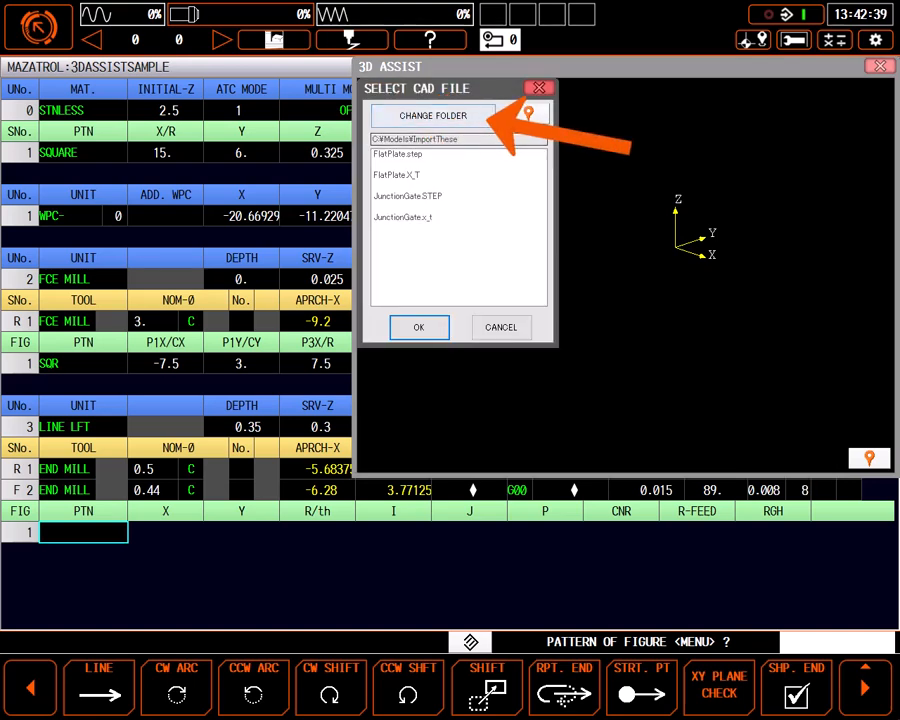
left_click(432, 114)
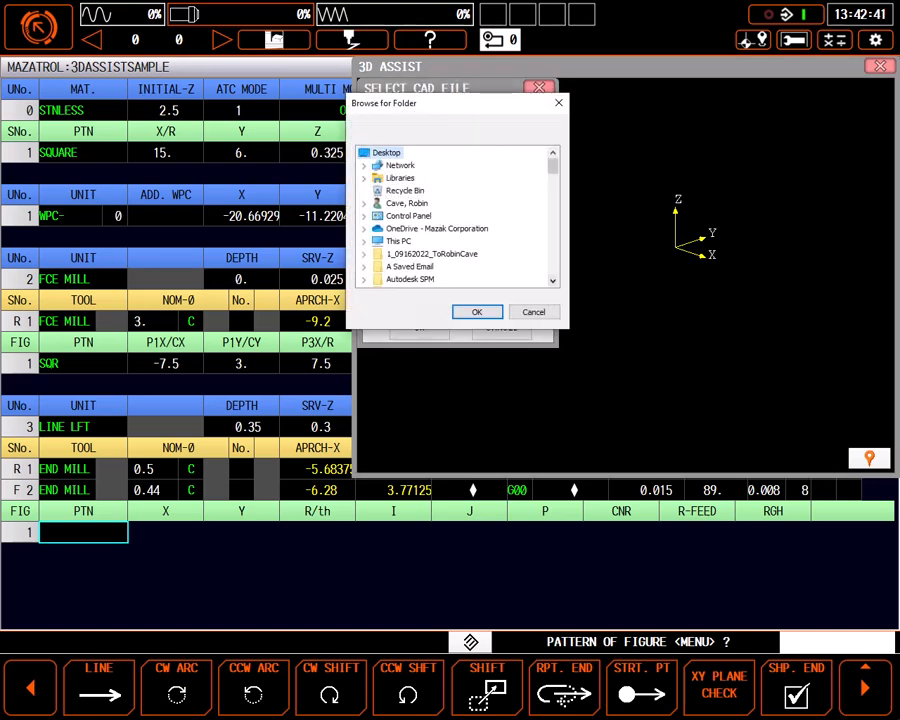
left_click(476, 312)
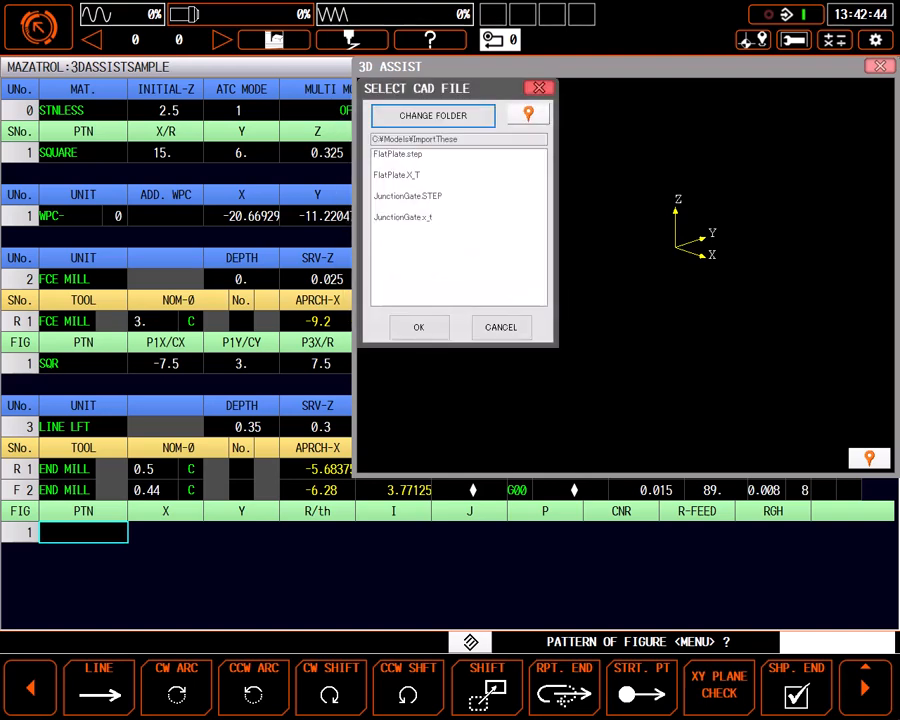
left_click(420, 328)
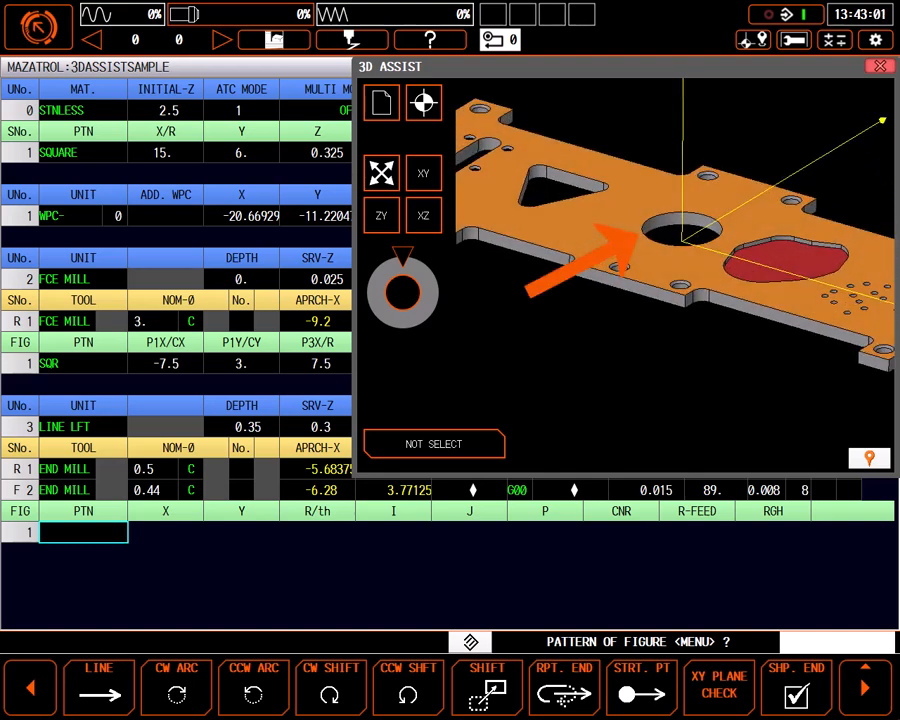
From the top XY view, set the plate's program origin at the bore's circle center.
left_click(424, 104)
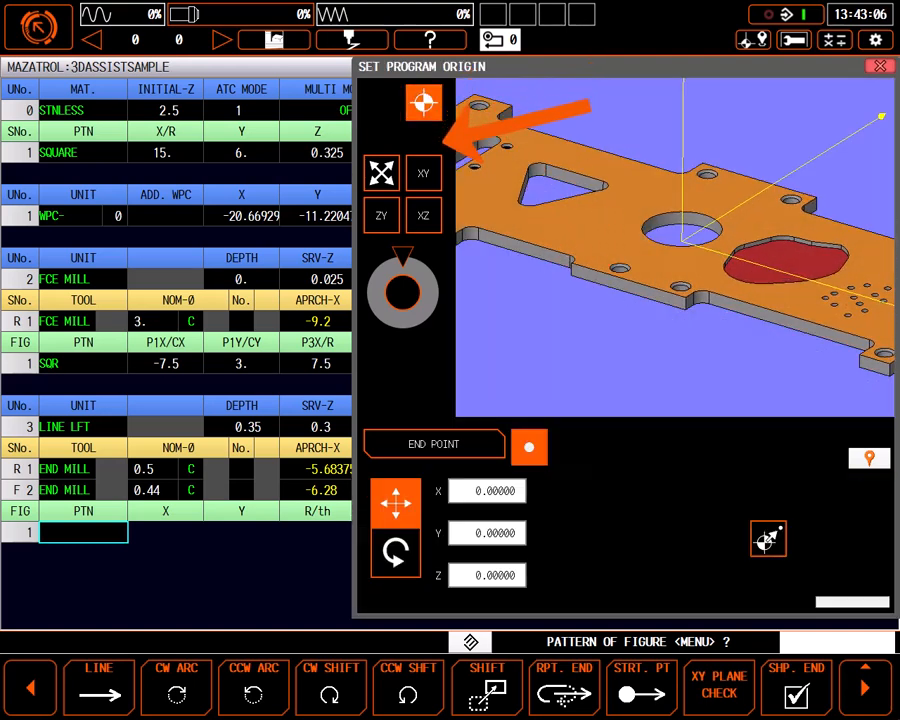
left_click(424, 172)
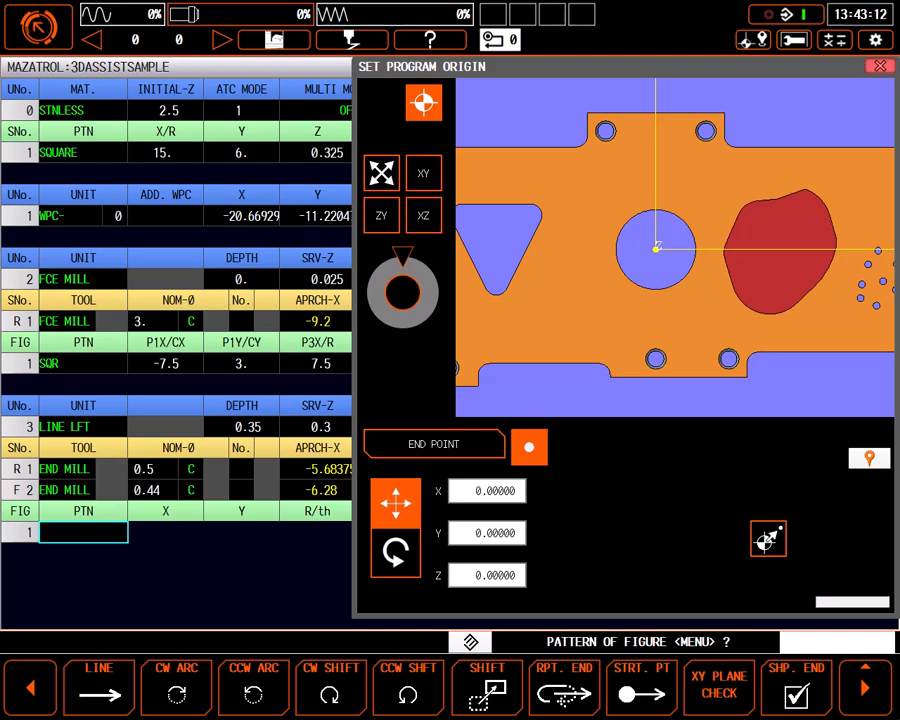
left_click(434, 444)
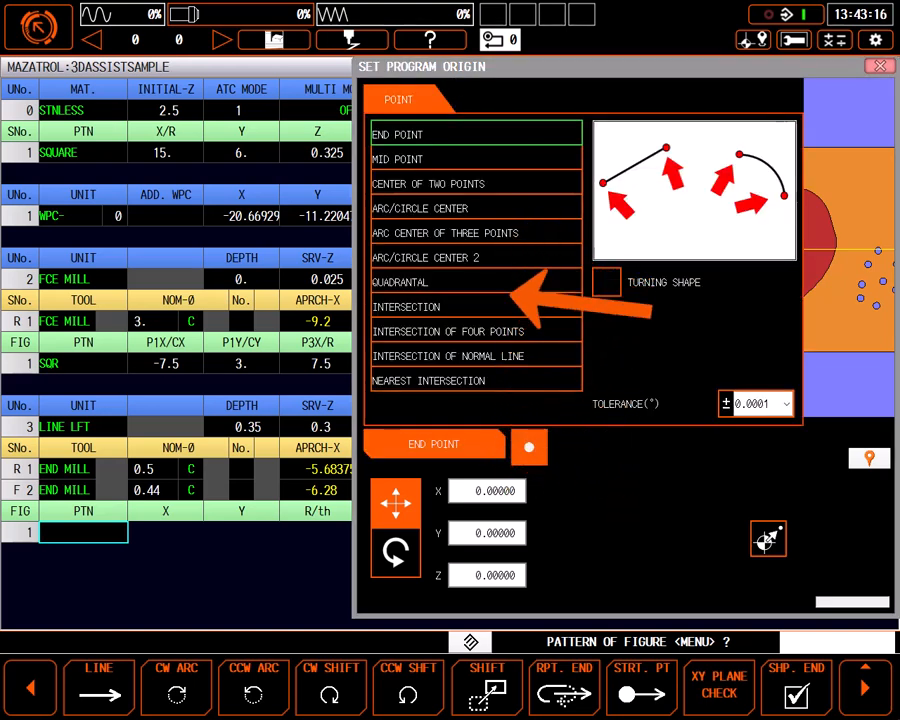
left_click(476, 208)
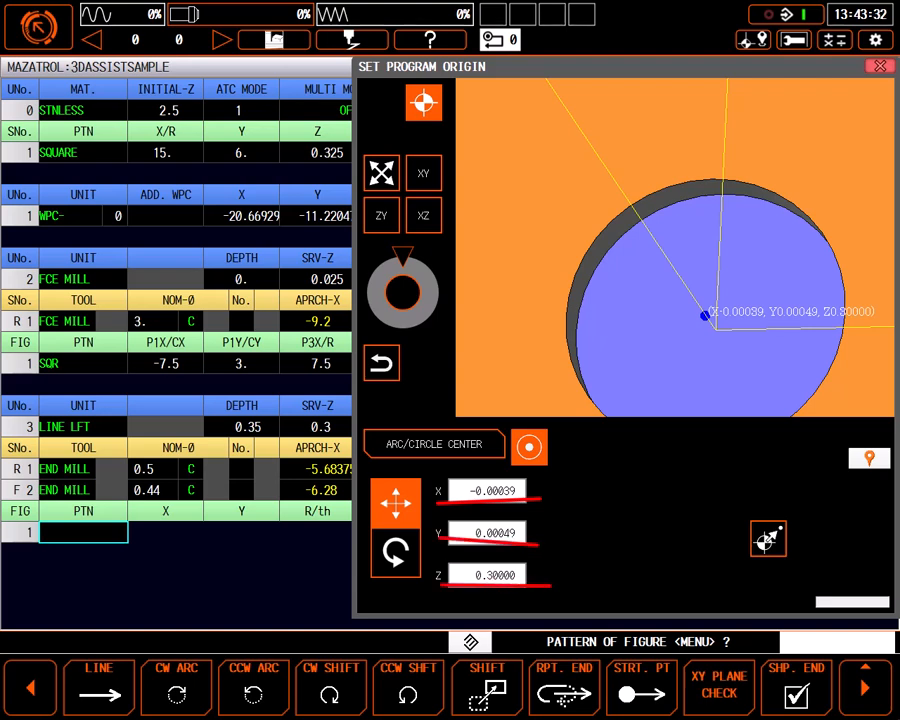
left_click(768, 538)
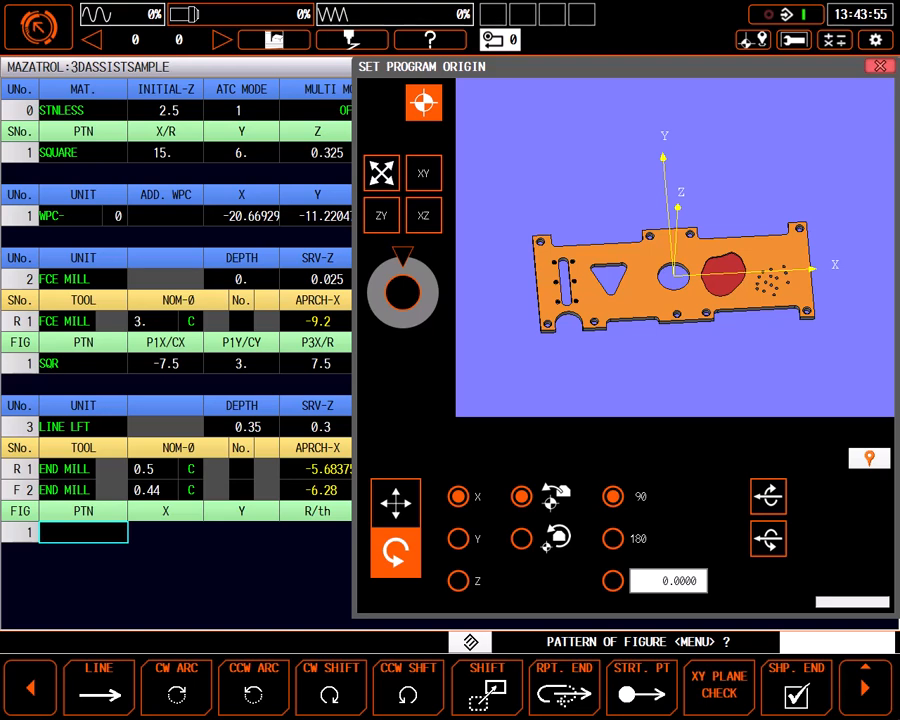
Return to point mode and close program origin setup, back to the zeroed plate in 3D Assist.
left_click(528, 448)
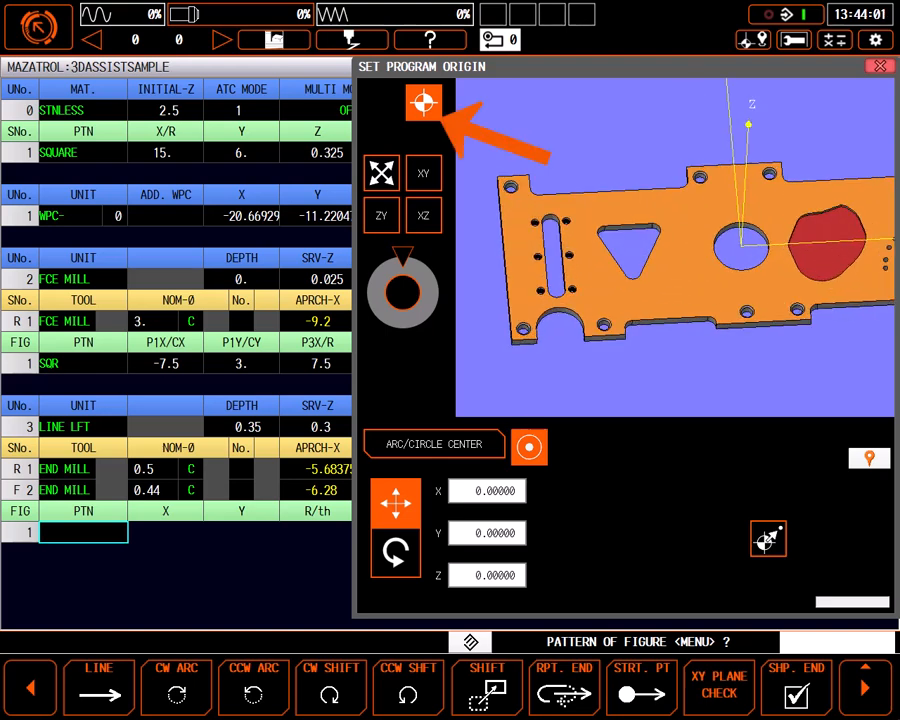
left_click(424, 104)
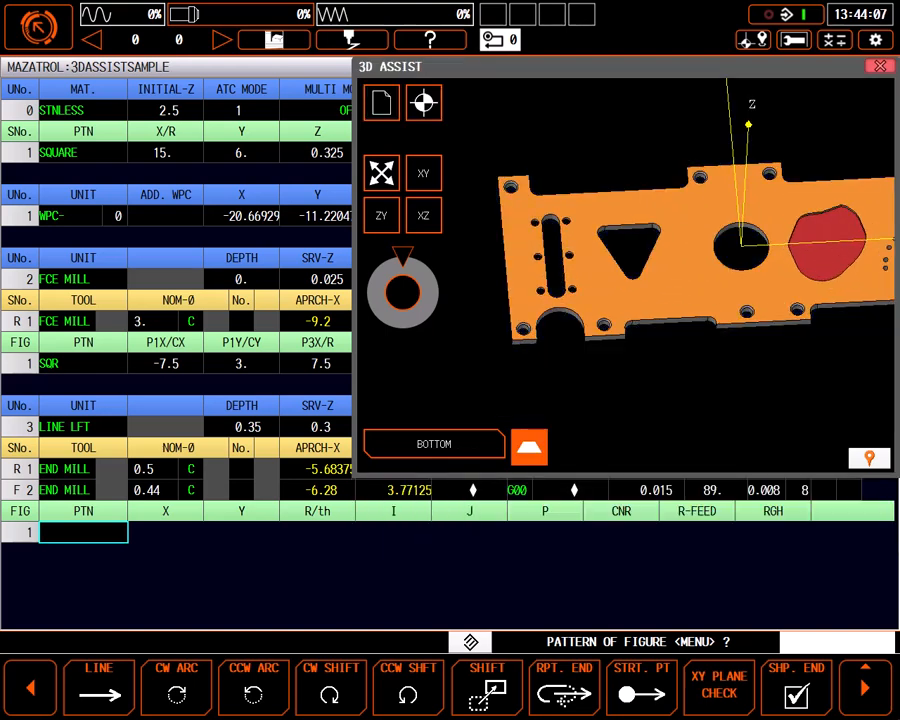